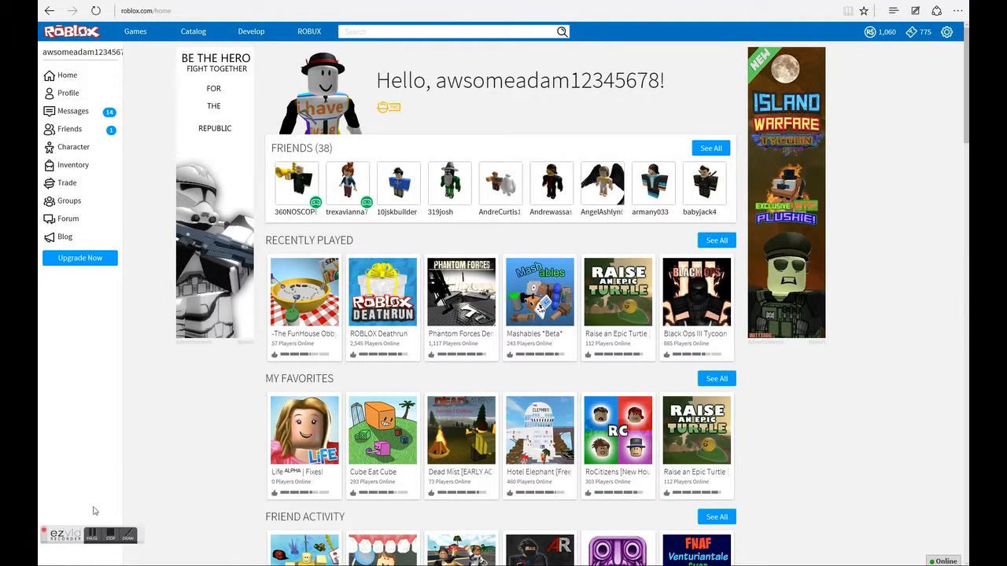
pyautogui.moveTo(155, 441)
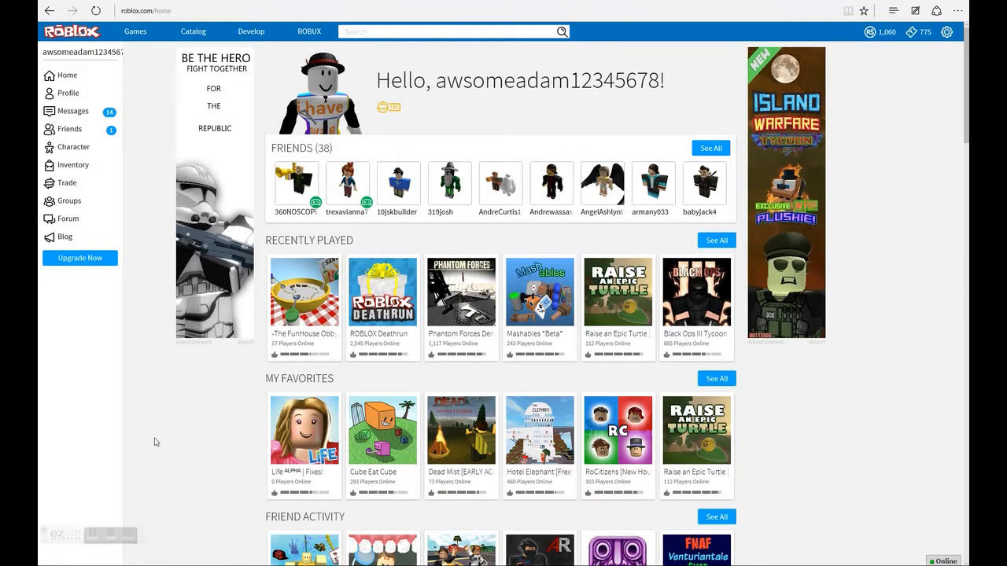
pyautogui.moveTo(461, 291)
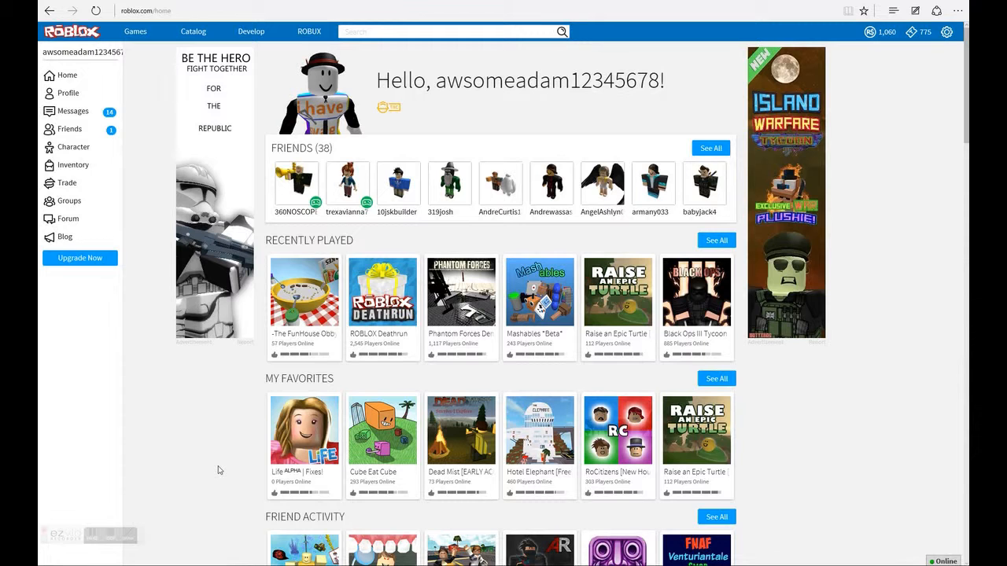
pyautogui.moveTo(90, 546)
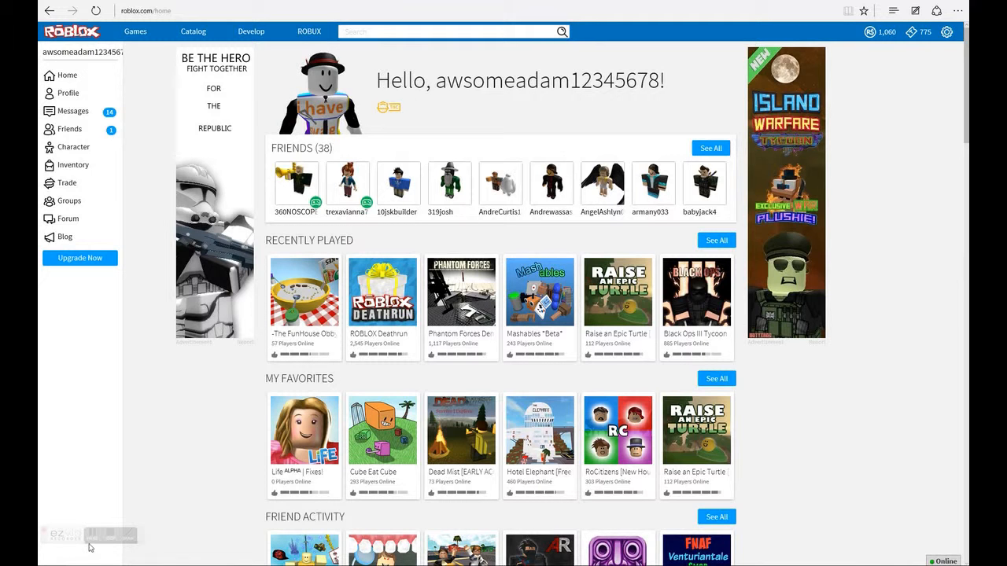
# Open the Phantom Forces Demo tile from Recently Played.
pyautogui.click(461, 292)
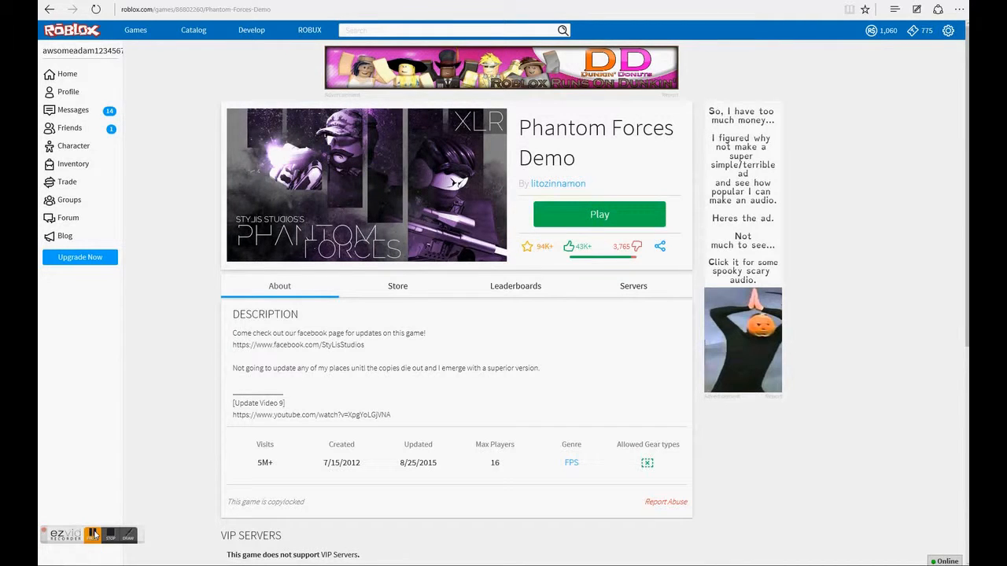
pyautogui.moveTo(265, 463)
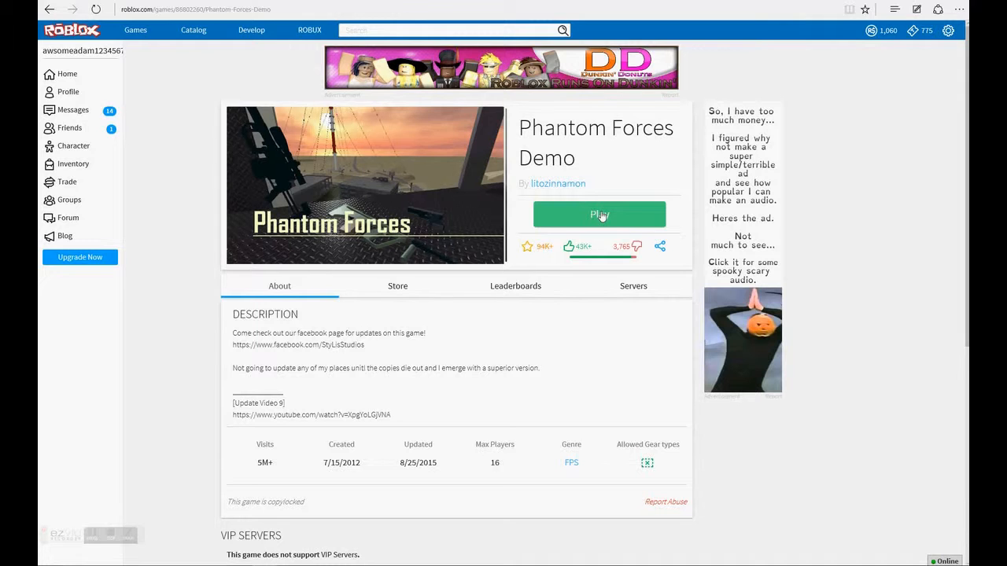
# Play Phantom Forces Demo and allow the browser to launch Roblox.
pyautogui.click(599, 213)
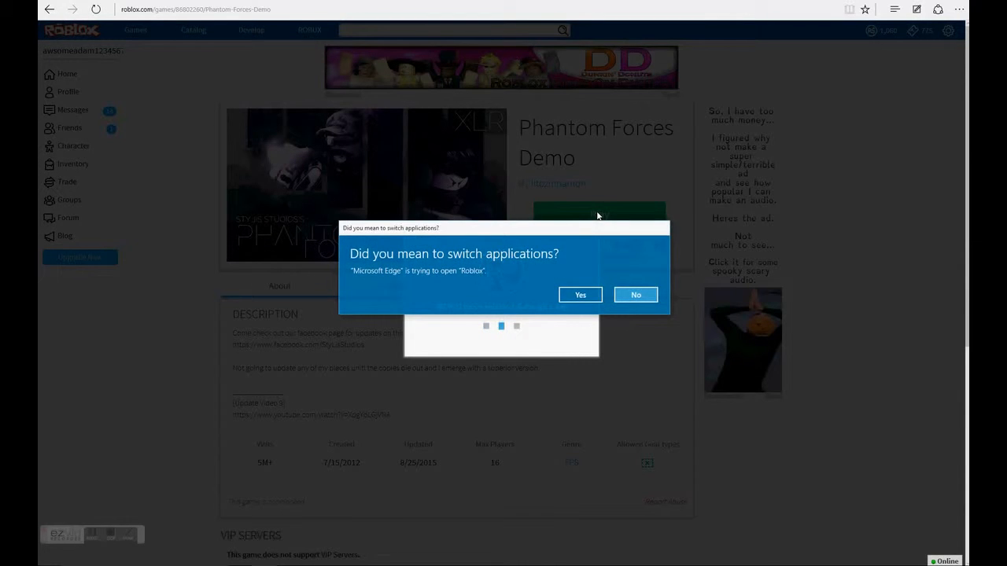
pyautogui.click(580, 294)
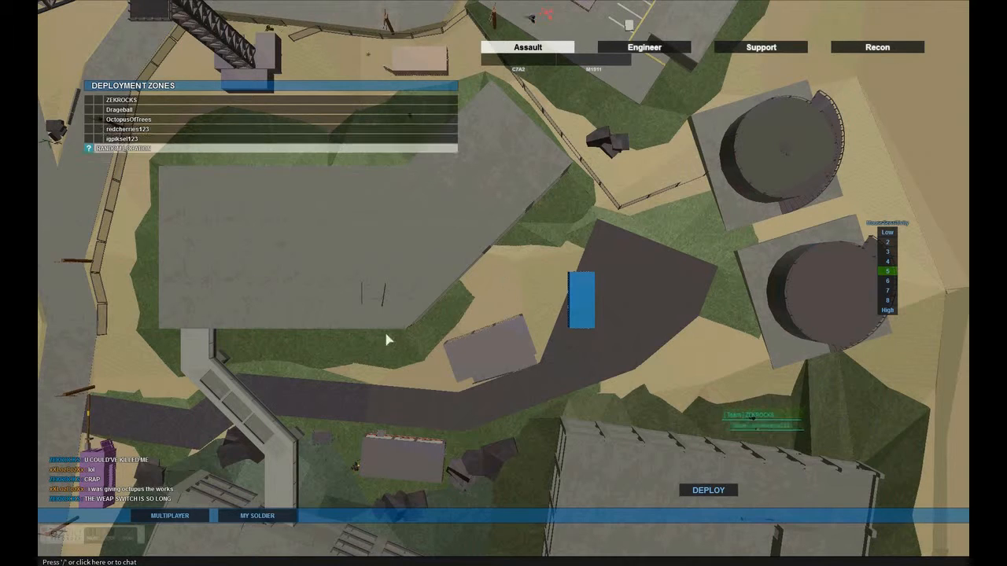
pyautogui.moveTo(622, 231)
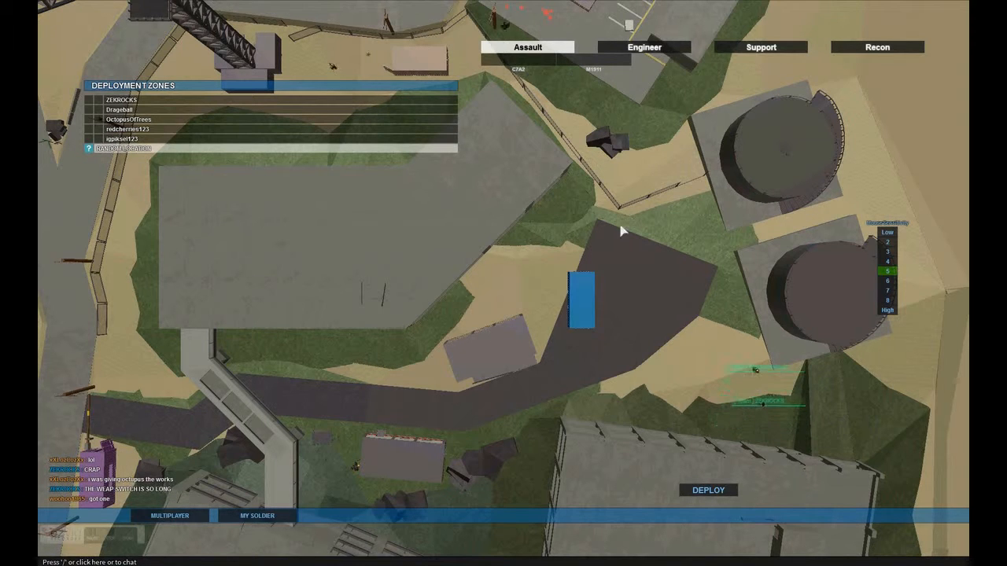
pyautogui.moveTo(159, 459)
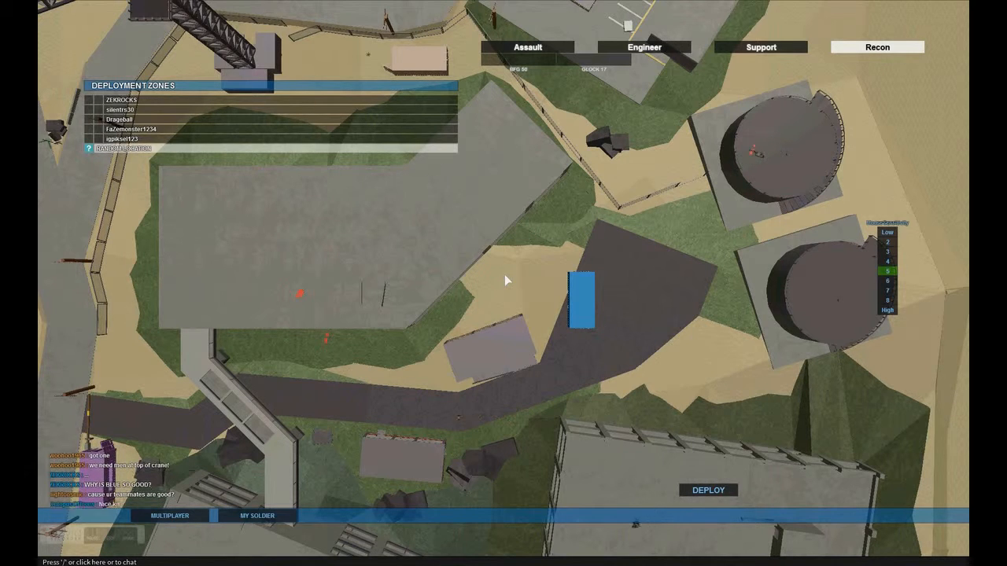
# Leave the game from the Game Menu and relaunch Phantom Forces Demo on a new server.
pyautogui.press('Escape')
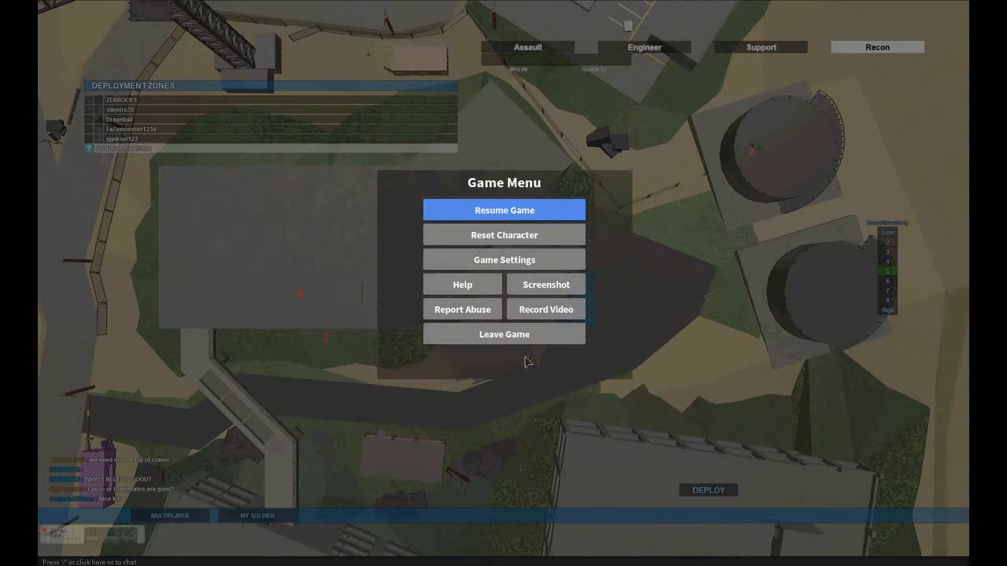
pyautogui.click(503, 334)
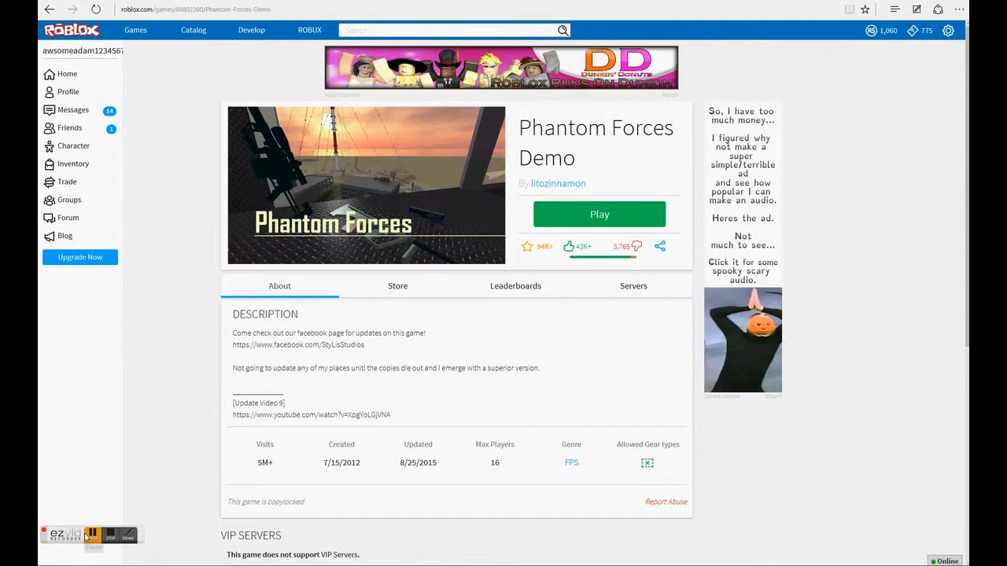
pyautogui.click(599, 214)
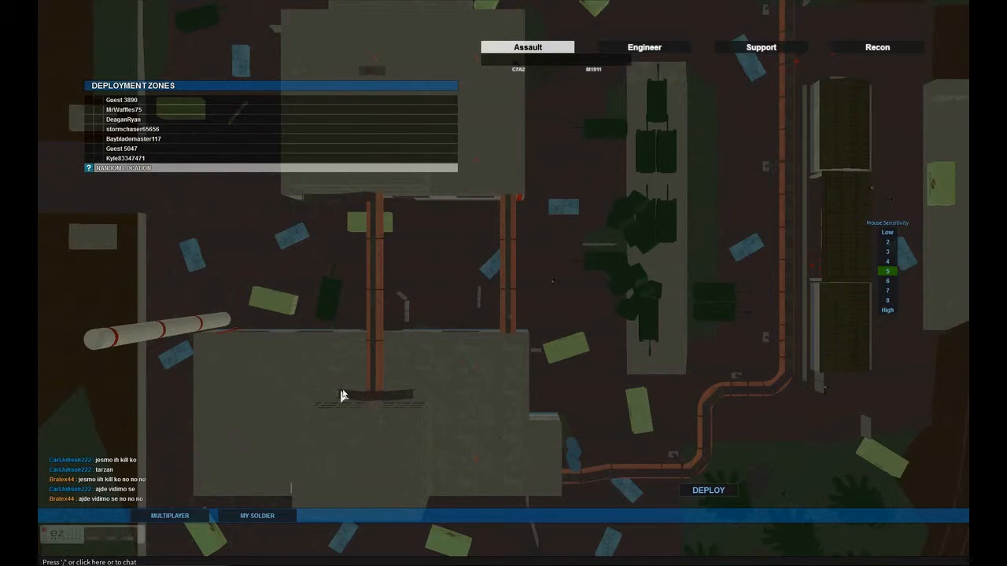
pyautogui.moveTo(380, 350)
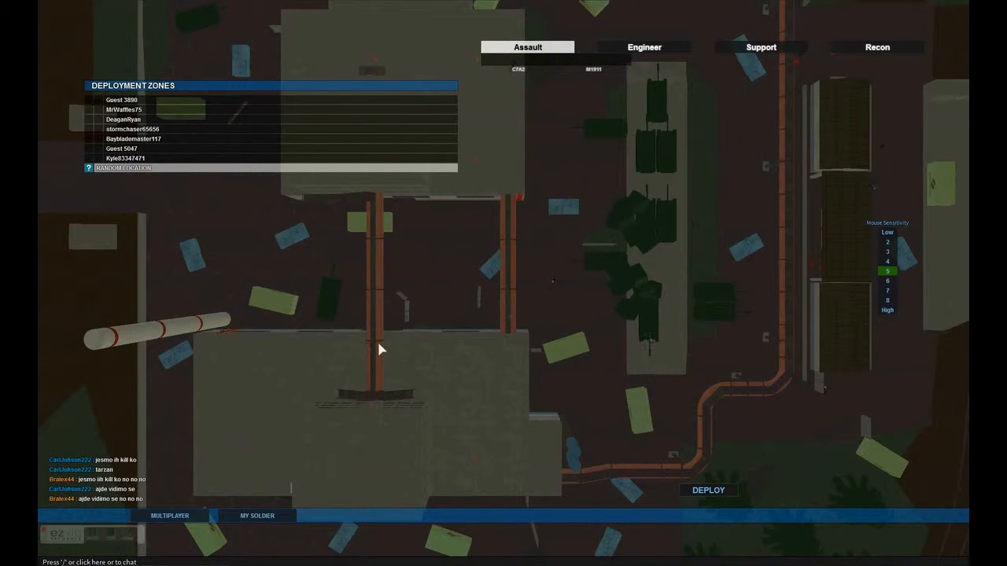
pyautogui.moveTo(210, 104)
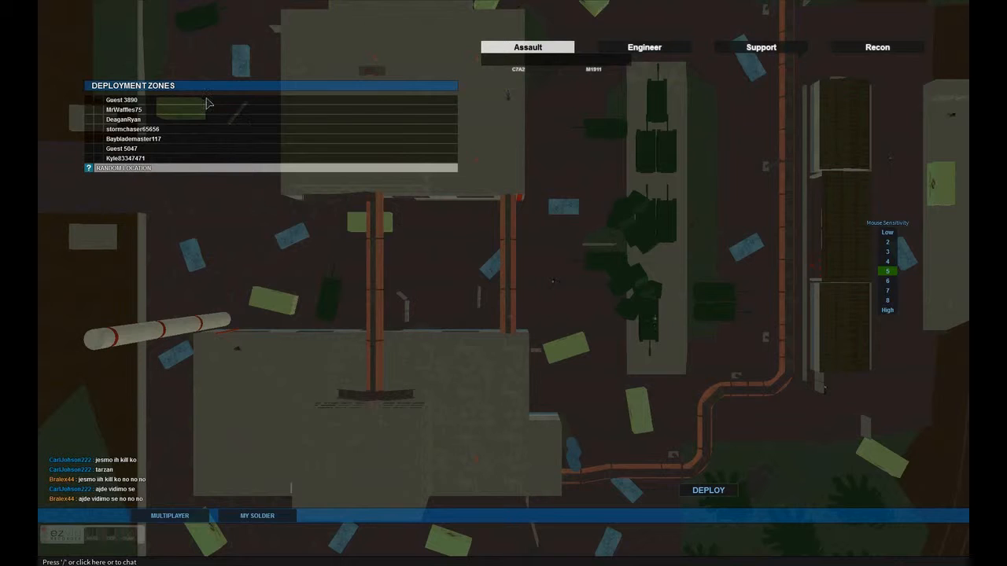
pyautogui.moveTo(624, 496)
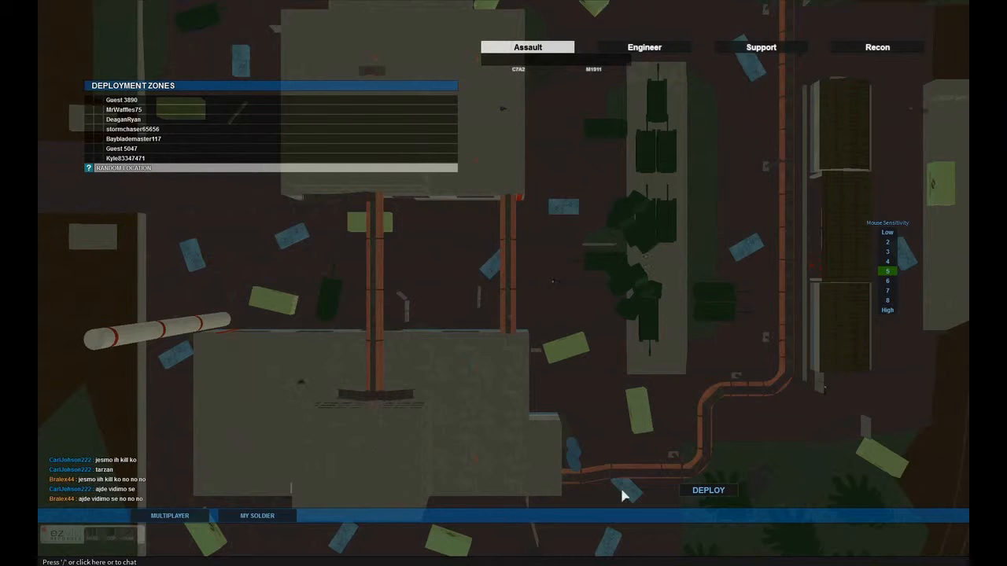
pyautogui.moveTo(708, 490)
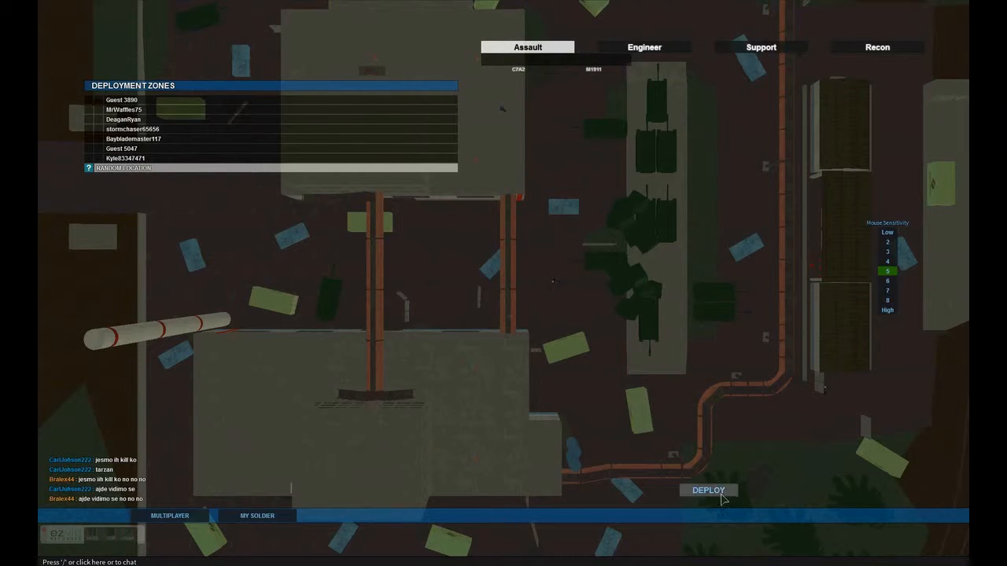
# Deploy the Assault soldier with the G36 rifle into Team Deathmatch.
pyautogui.click(707, 490)
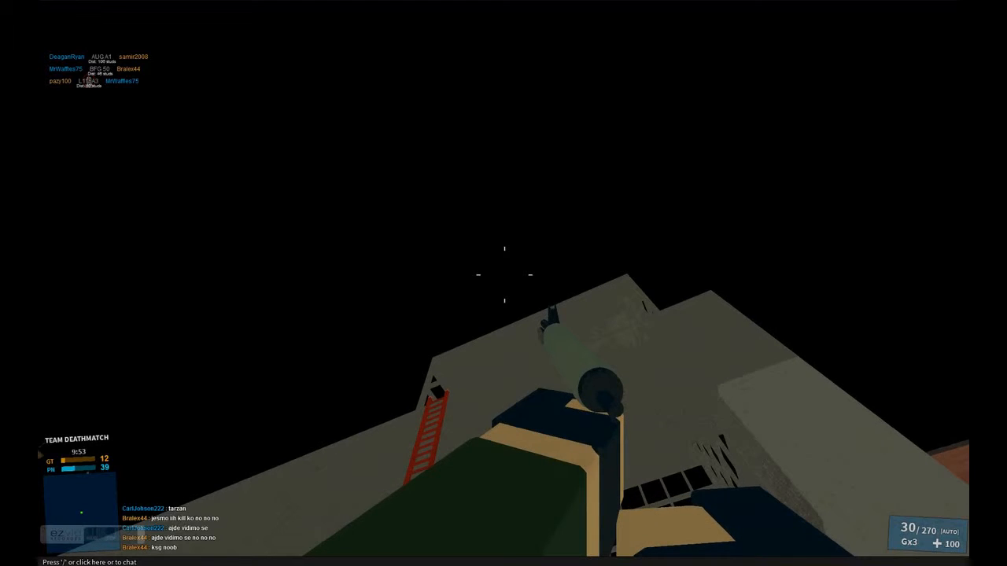
# Fire at enemies until killed, then redeploy into the Team Deathmatch.
pyautogui.click(503, 283)
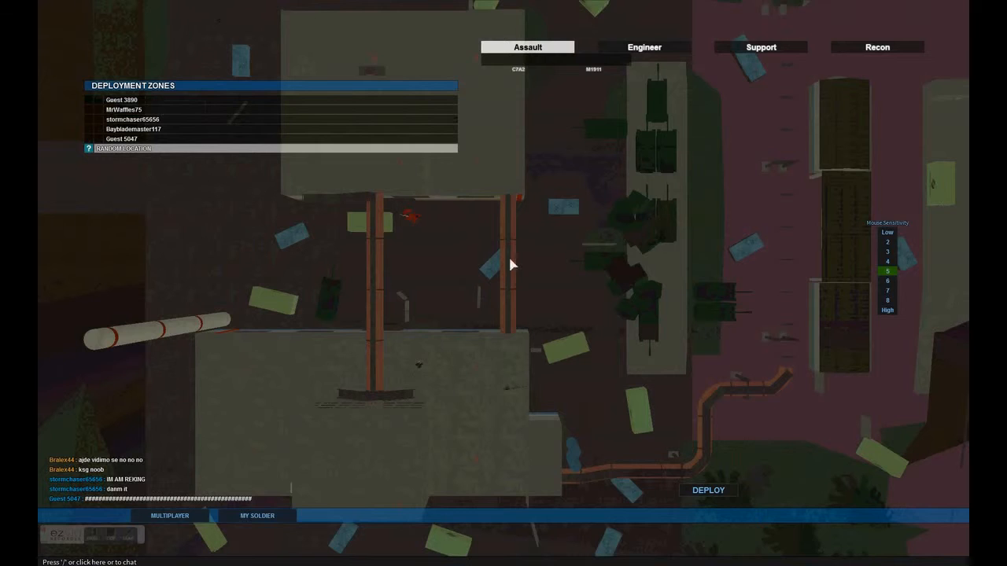
pyautogui.moveTo(340, 145)
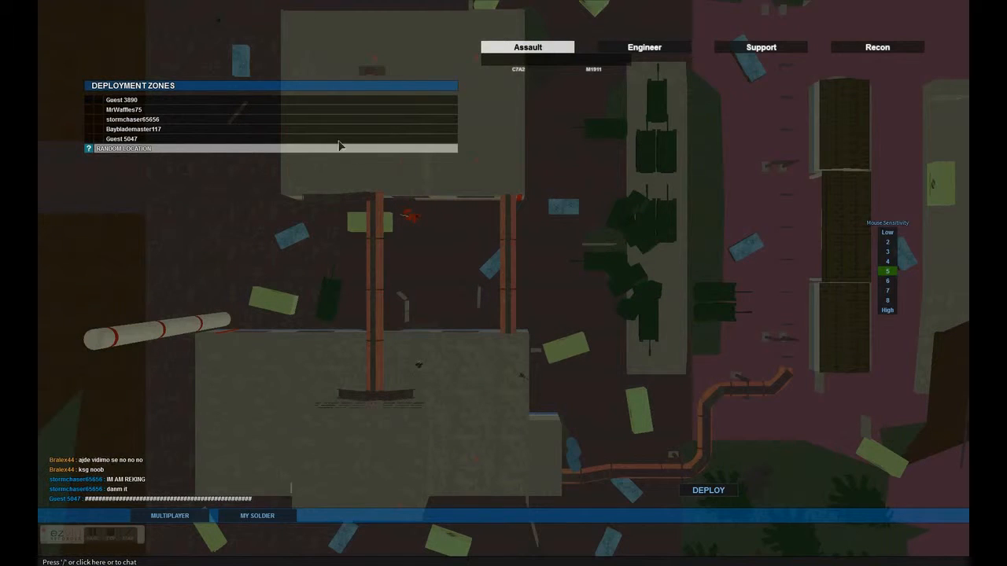
pyautogui.moveTo(864, 67)
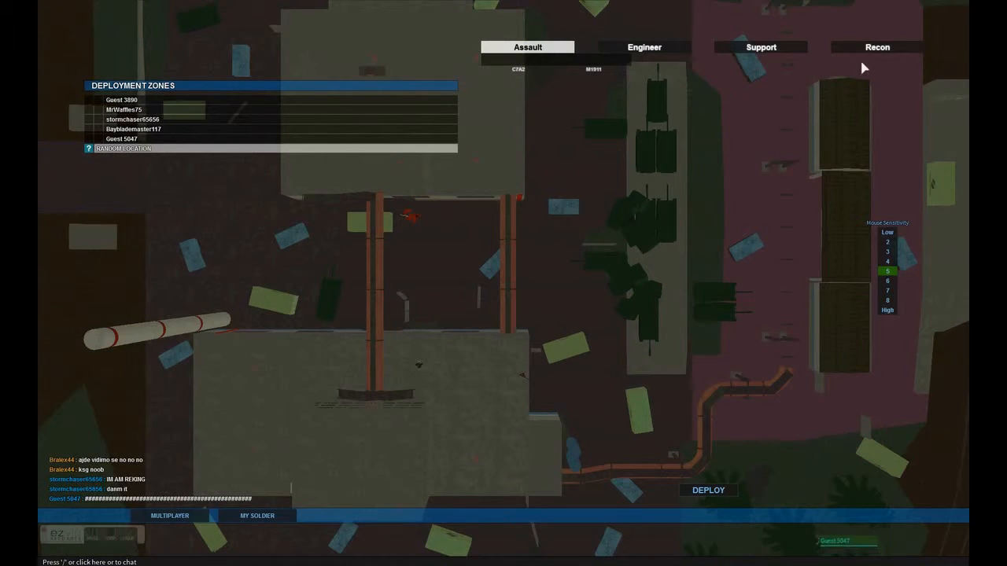
pyautogui.click(876, 47)
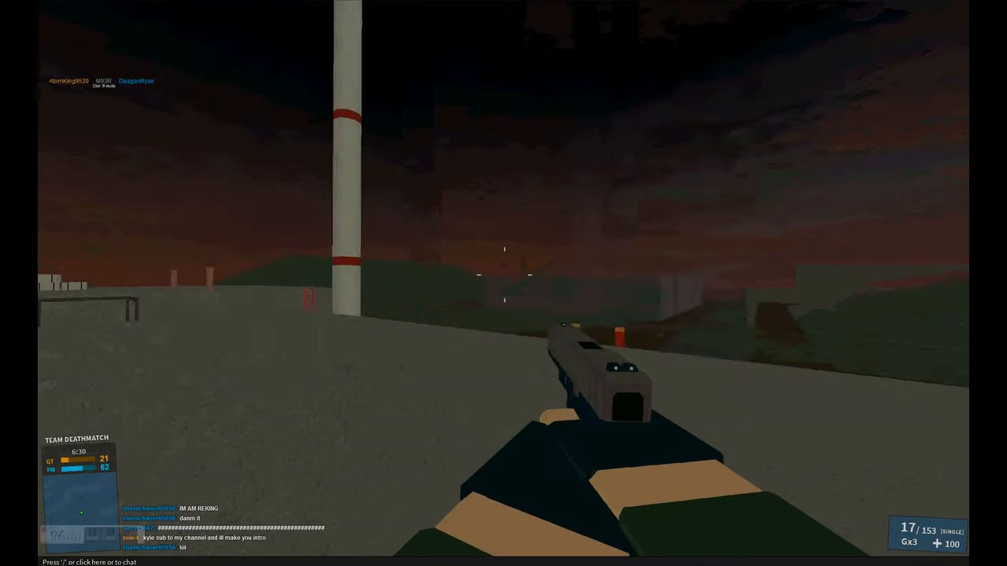
# Pause the match with the Game Menu, about five and a half minutes left.
pyautogui.press('Escape')
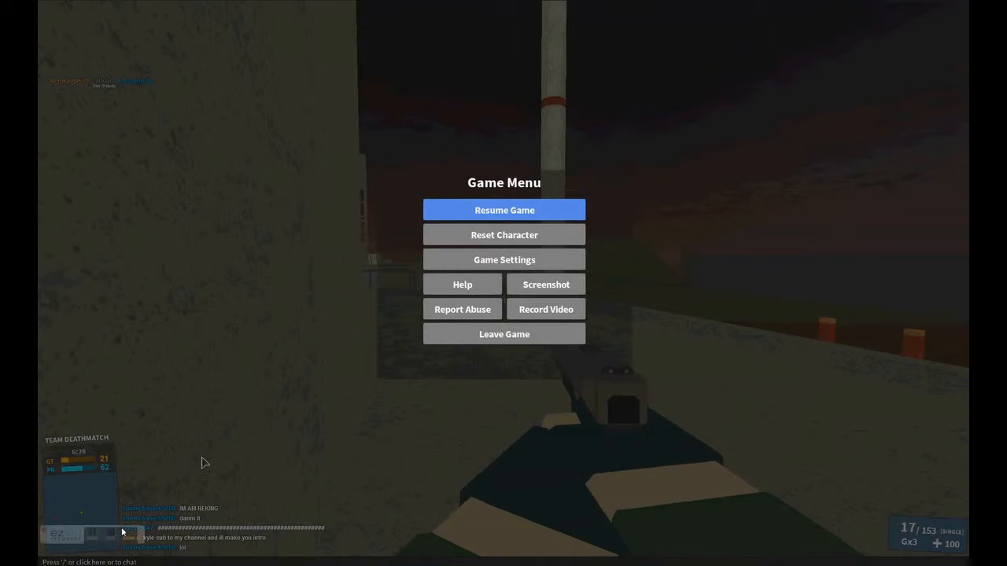